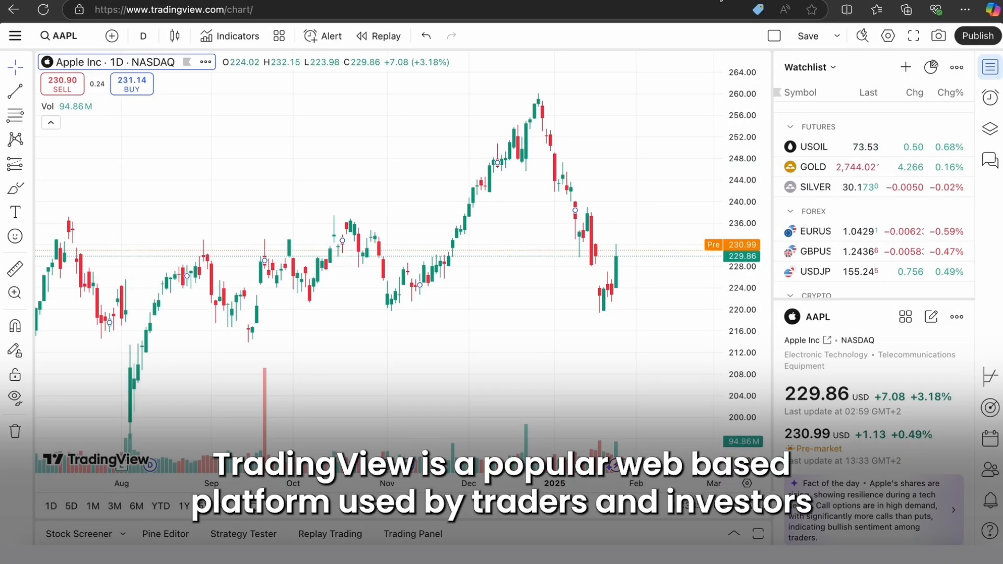
mouse_move(496, 219)
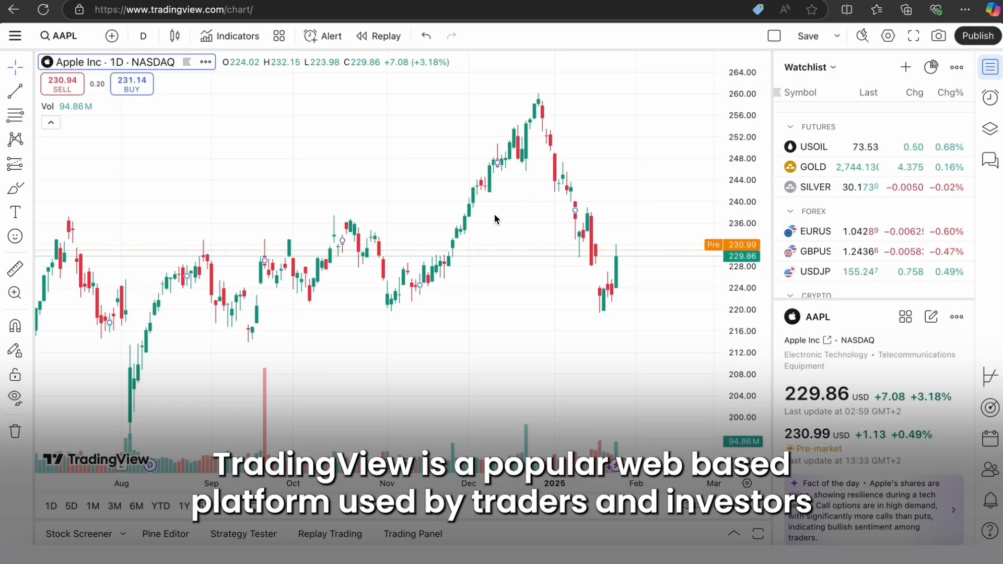
mouse_move(459, 238)
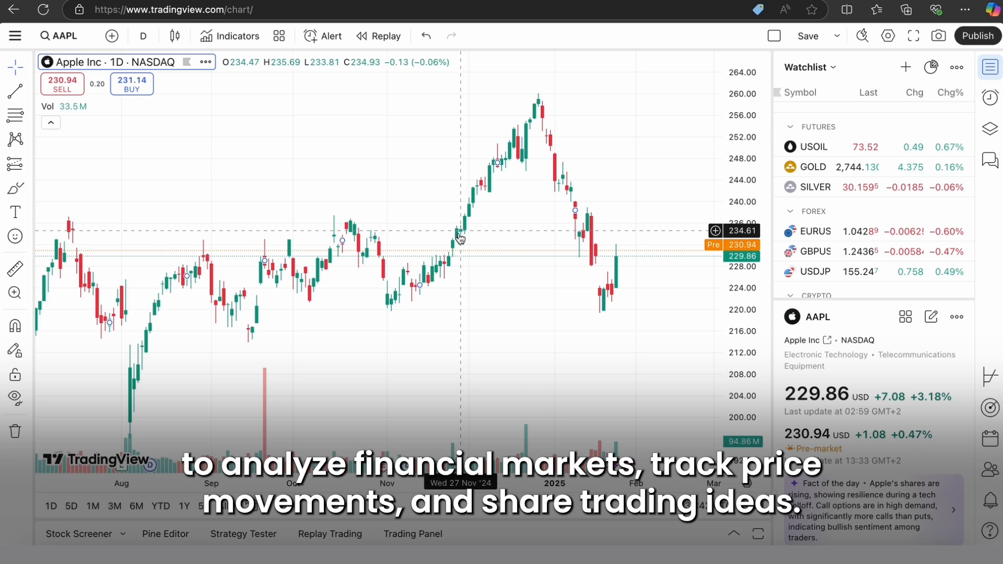
mouse_move(308, 306)
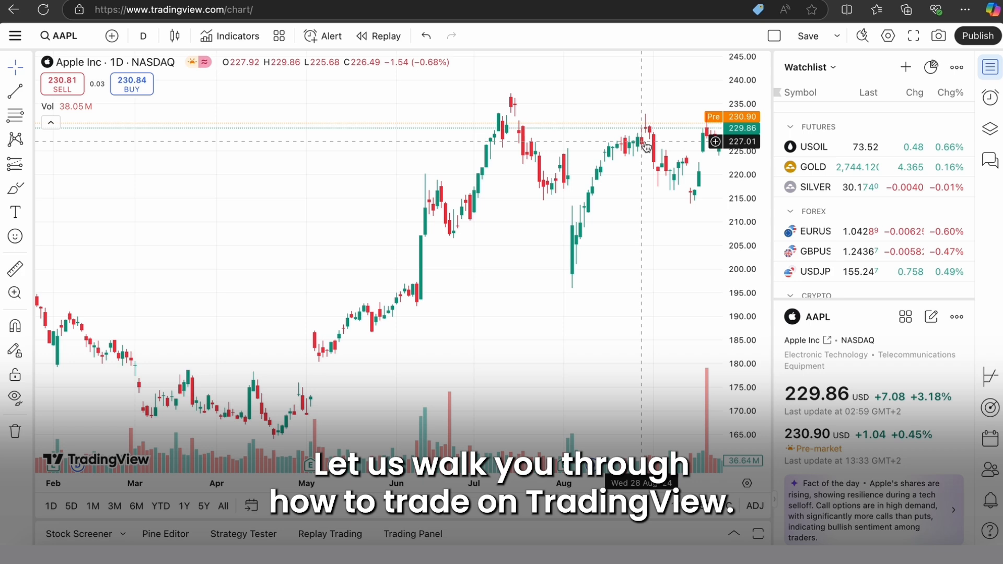
Switch the chart from AAPL to USOIL by selecting it in the watchlist
click(812, 146)
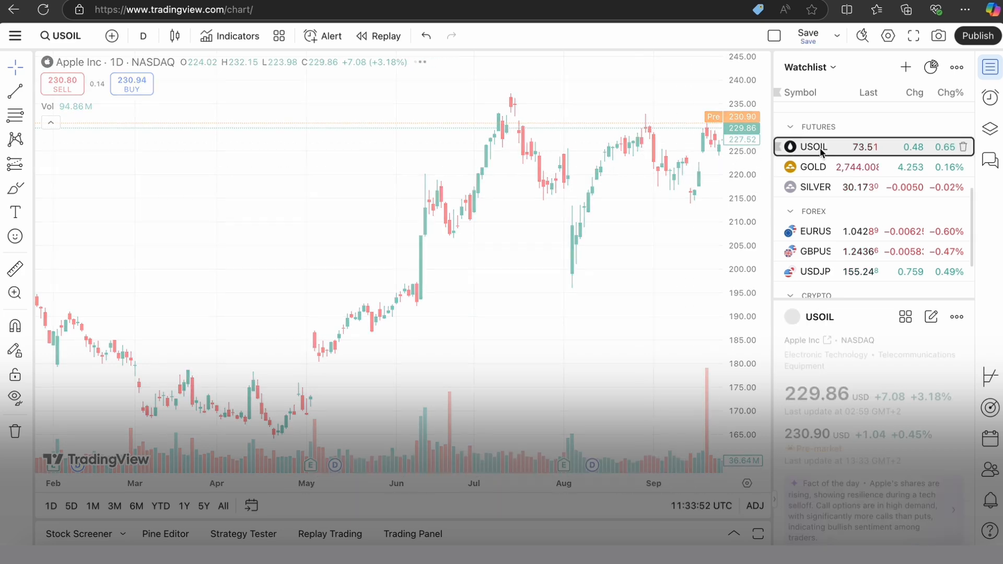
Bring up the broker portal's account row with its TradingView launch option
click(814, 146)
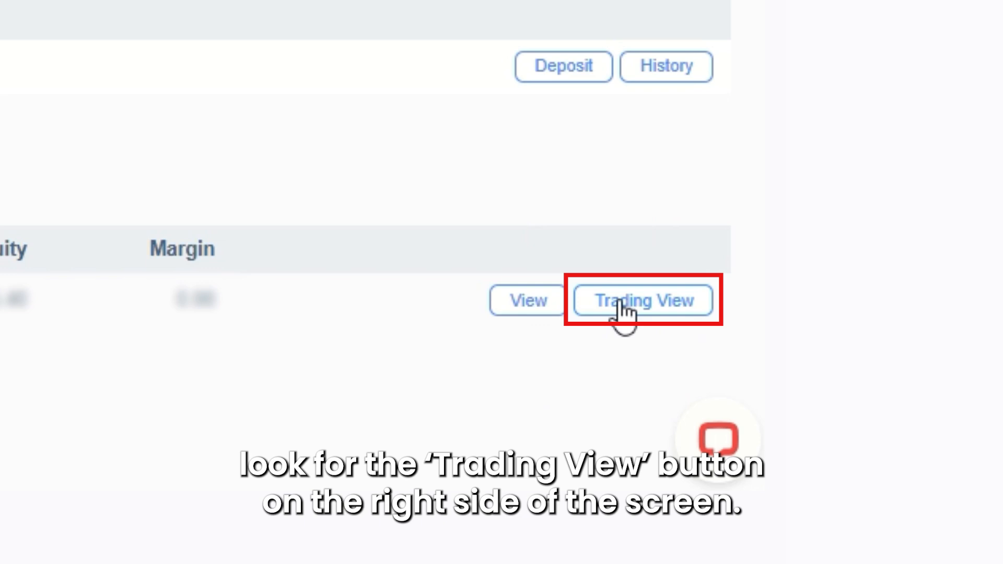
Launch the trading account in TradingView, opening the JD chart with the account manager
click(642, 299)
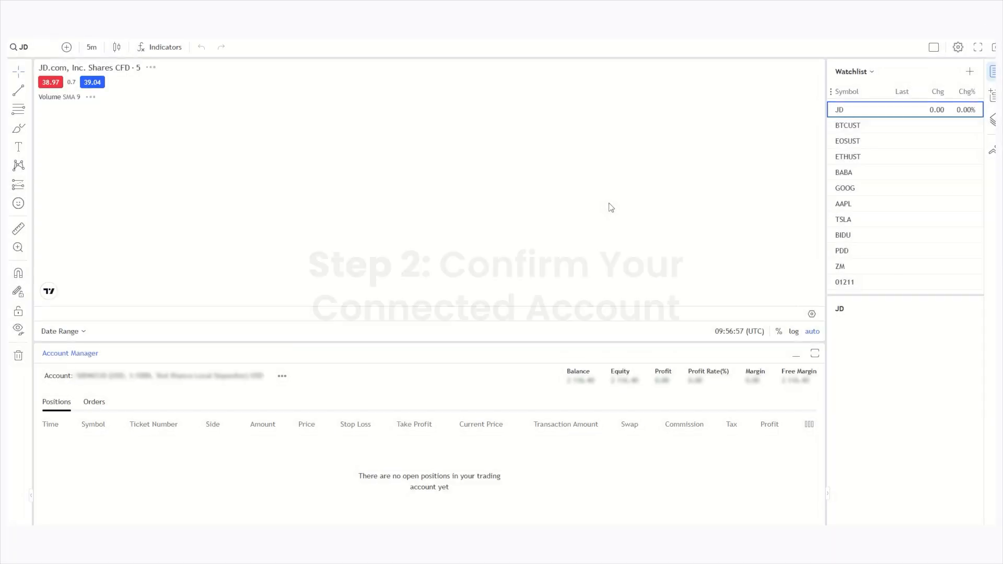
Check and dismiss the connected account dialog, then save a new watchlist 'Test Test'
click(282, 376)
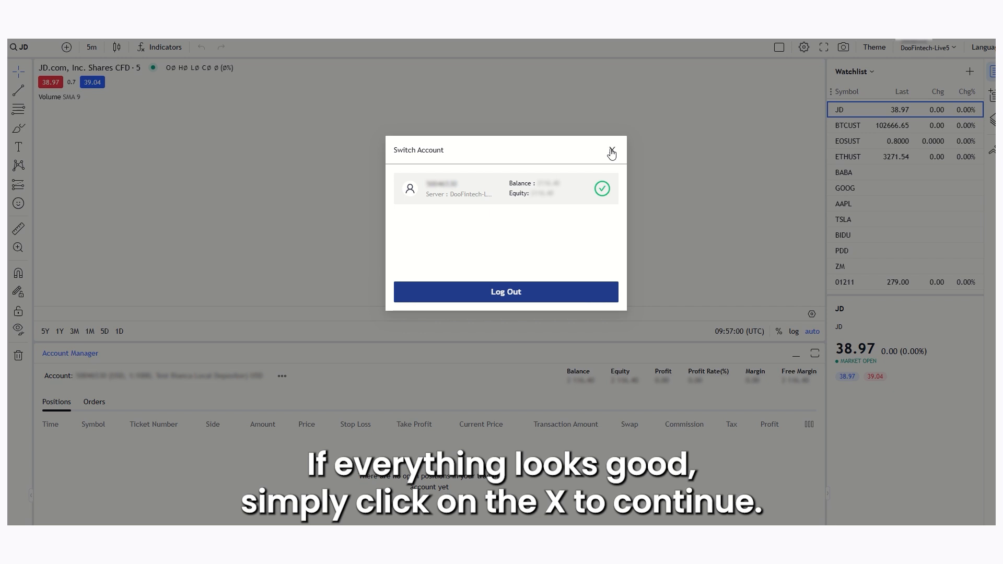
click(610, 153)
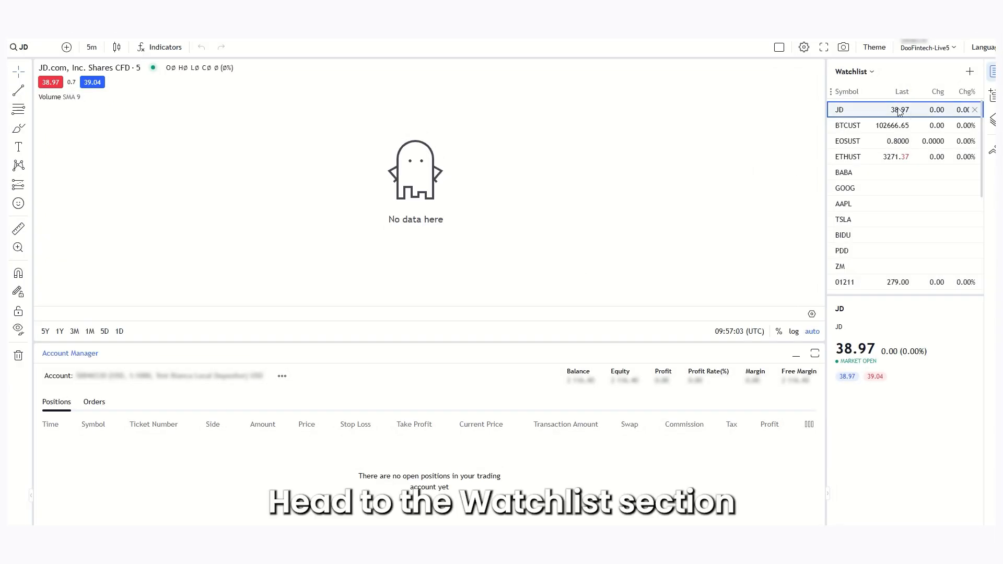
click(854, 71)
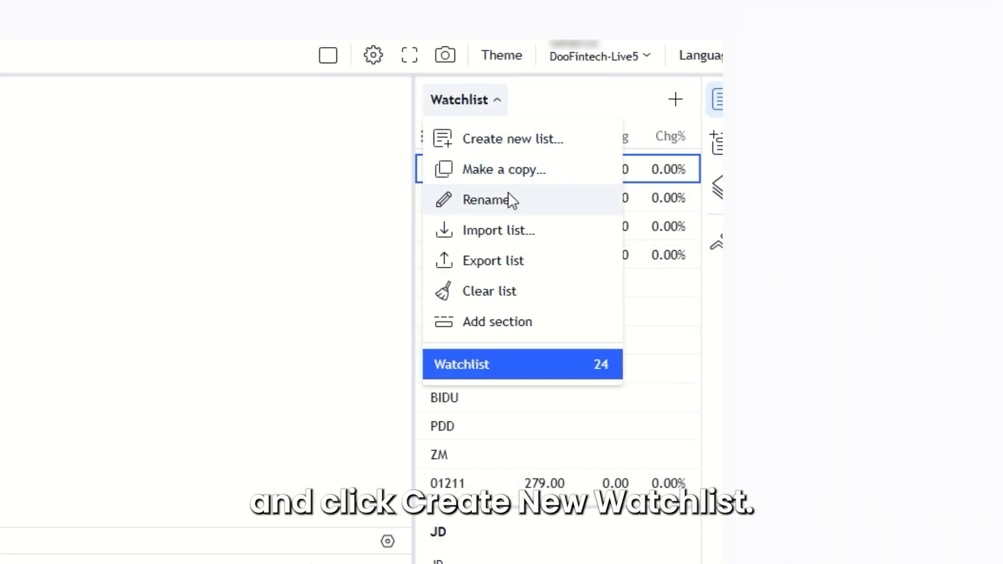
click(514, 139)
text(Test Test)
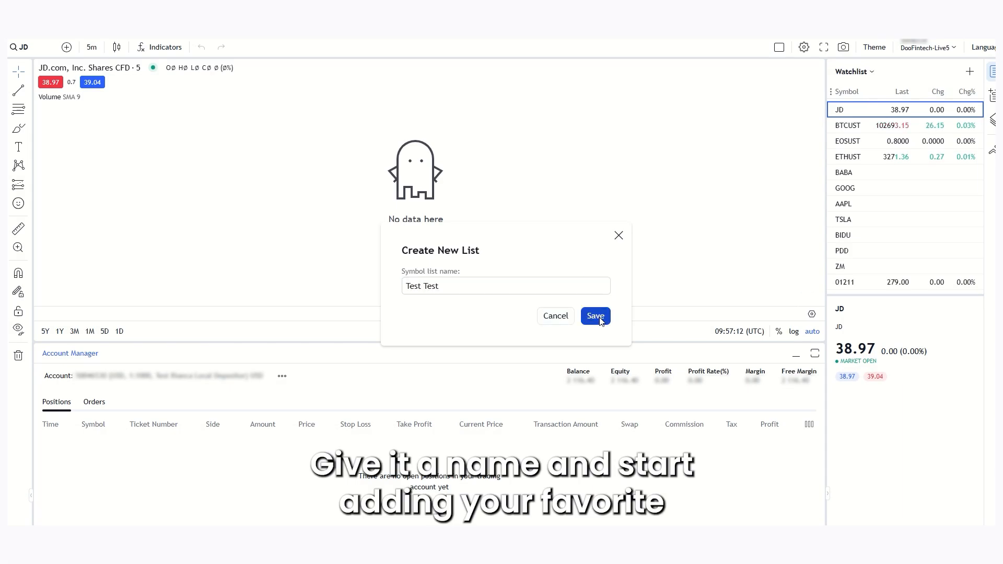
click(594, 316)
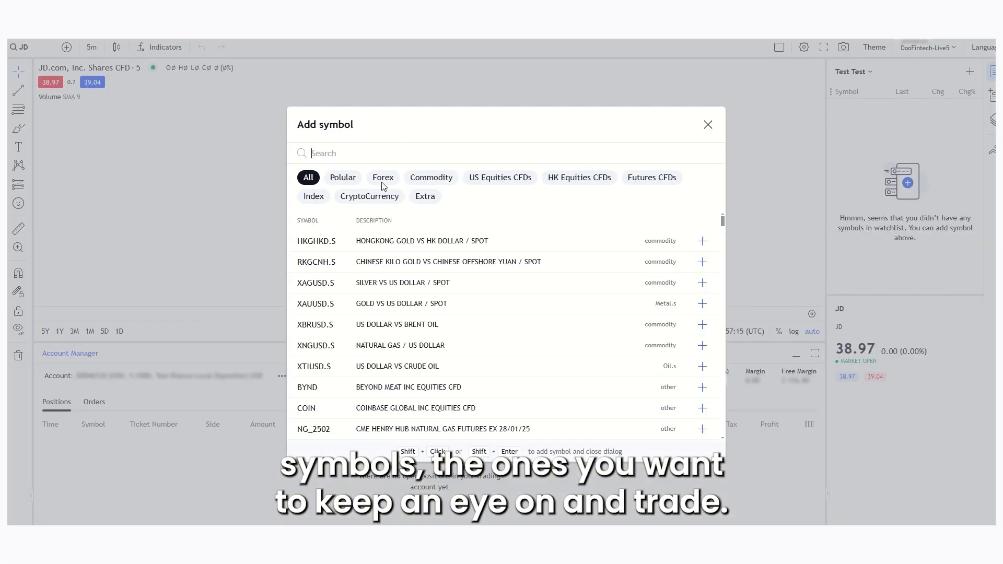
Filter the symbol search to forex and add instruments including JD to 'Test Test'
click(382, 177)
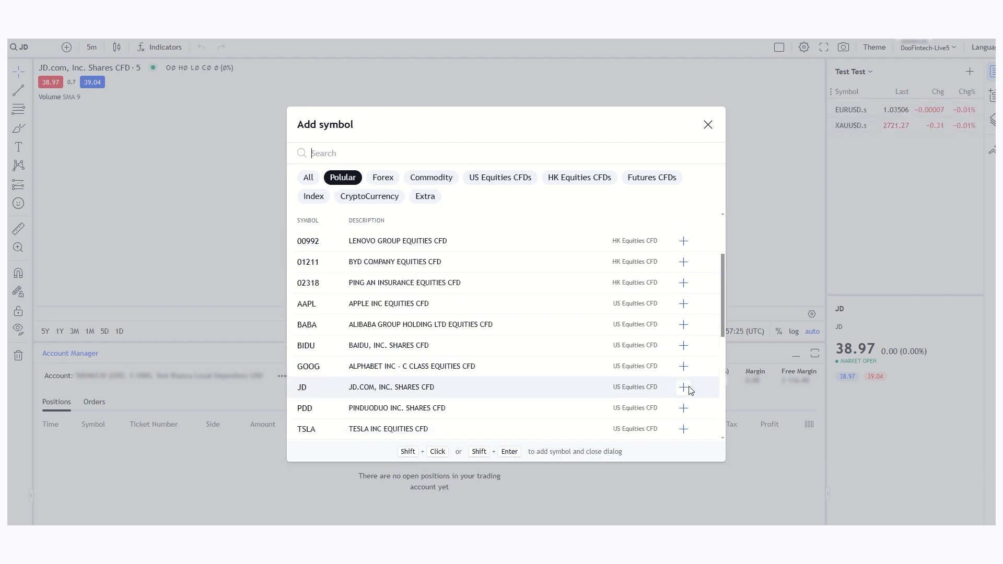
click(682, 387)
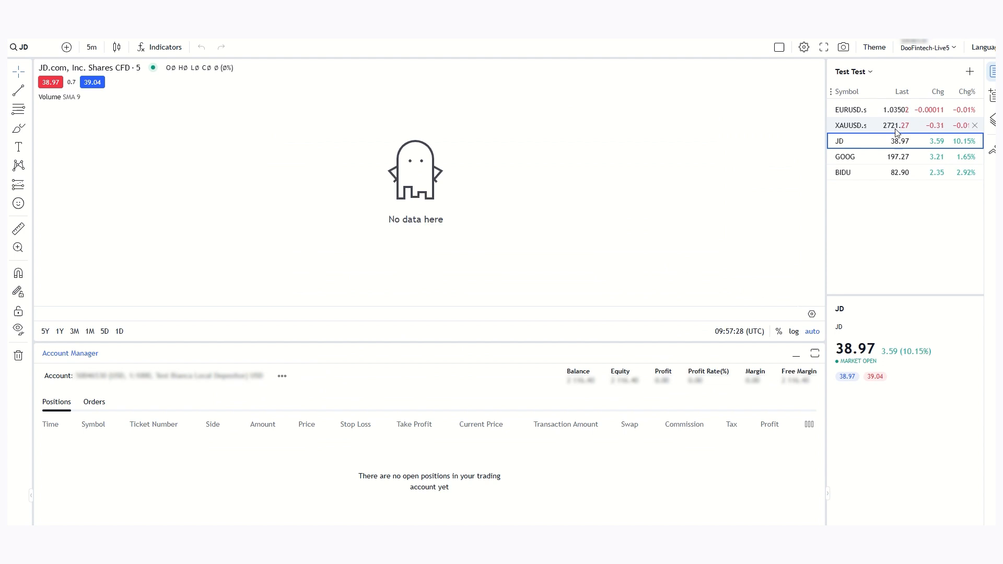
Open the EURUSD.s chart from the 'Test Test' watchlist
click(851, 109)
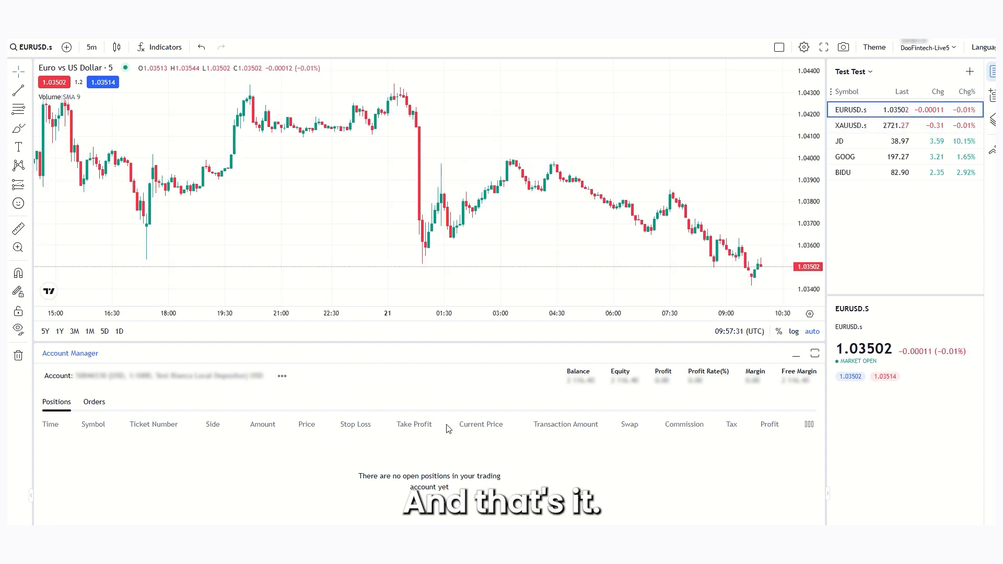
mouse_move(735, 202)
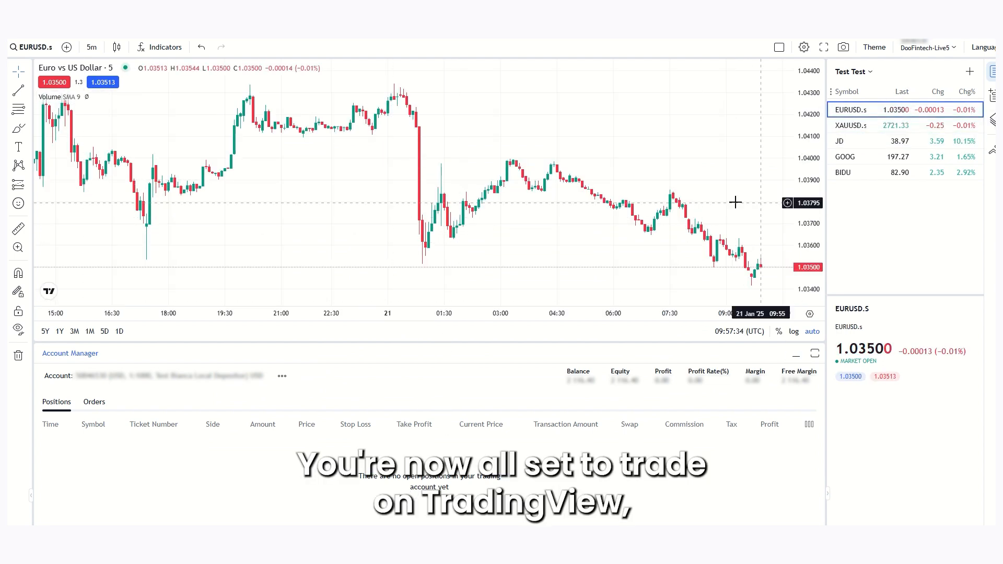
mouse_move(745, 265)
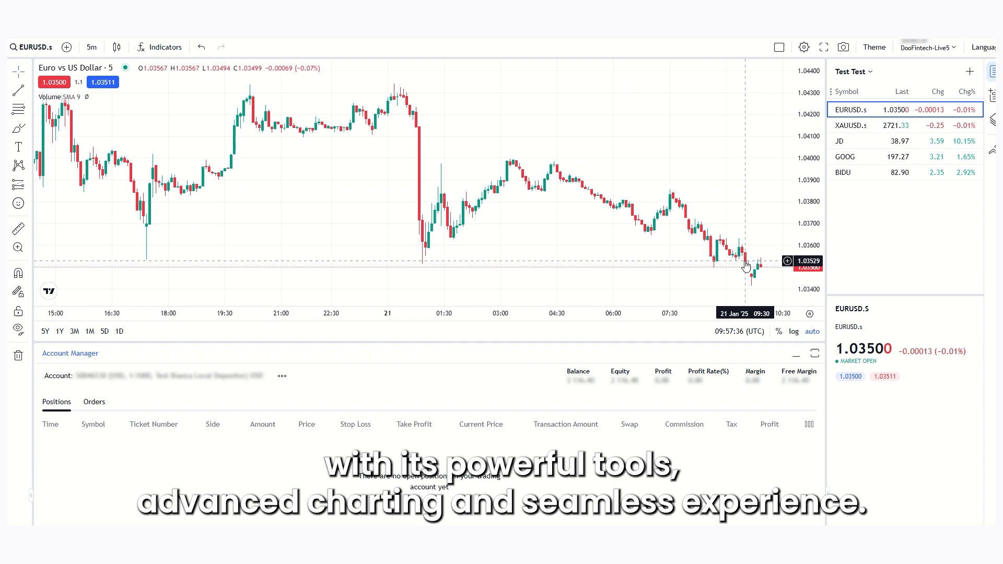